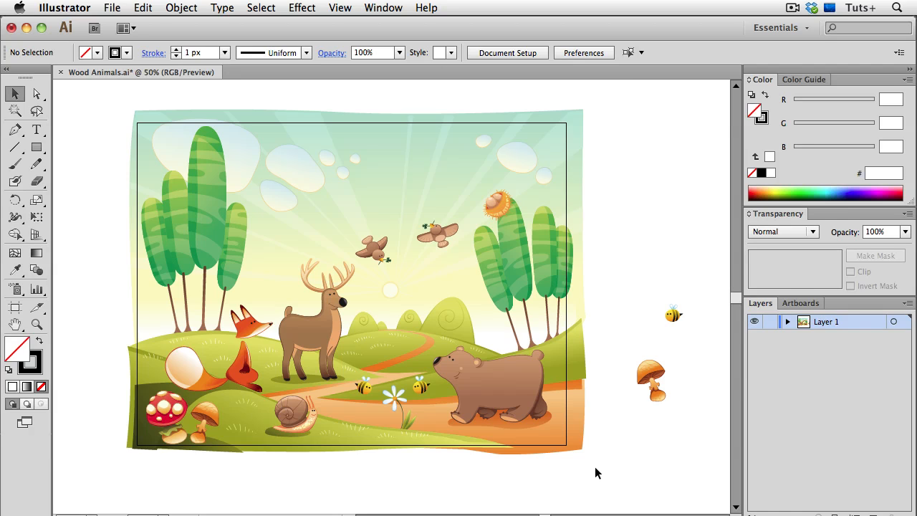
mouse_move(594, 285)
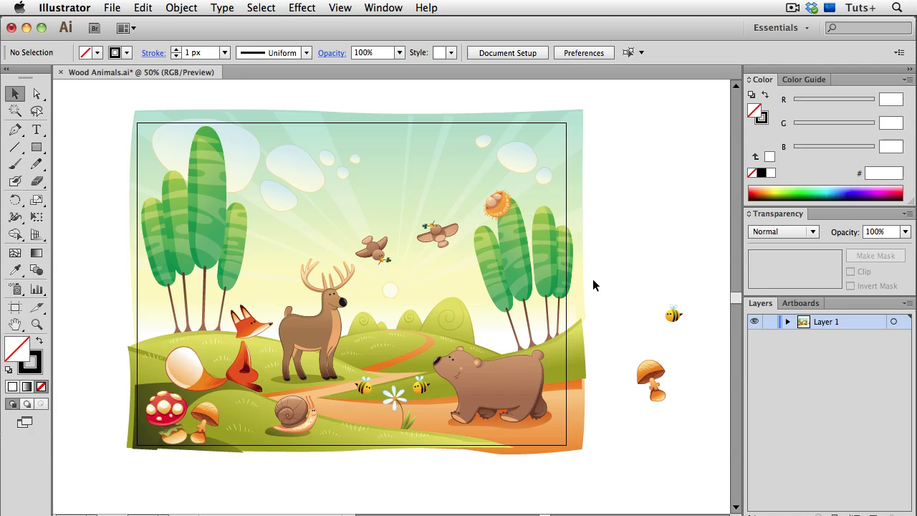
mouse_move(599, 289)
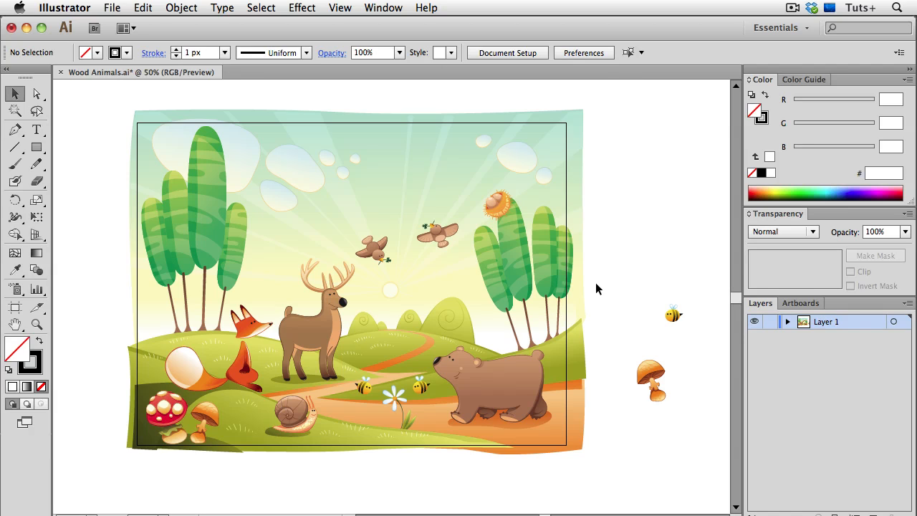
mouse_move(607, 428)
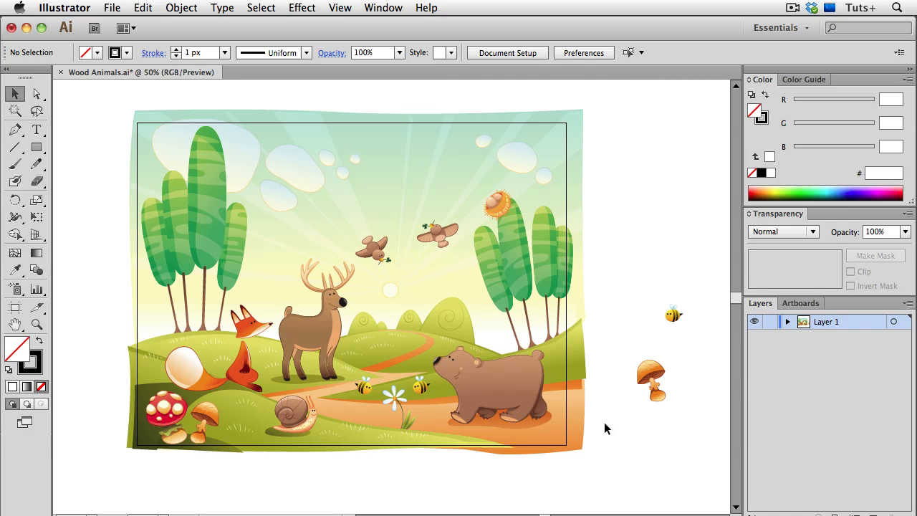
Step: Preview the artwork for web, then start an export limited to the artboard bounds and cancel it
left_click(112, 8)
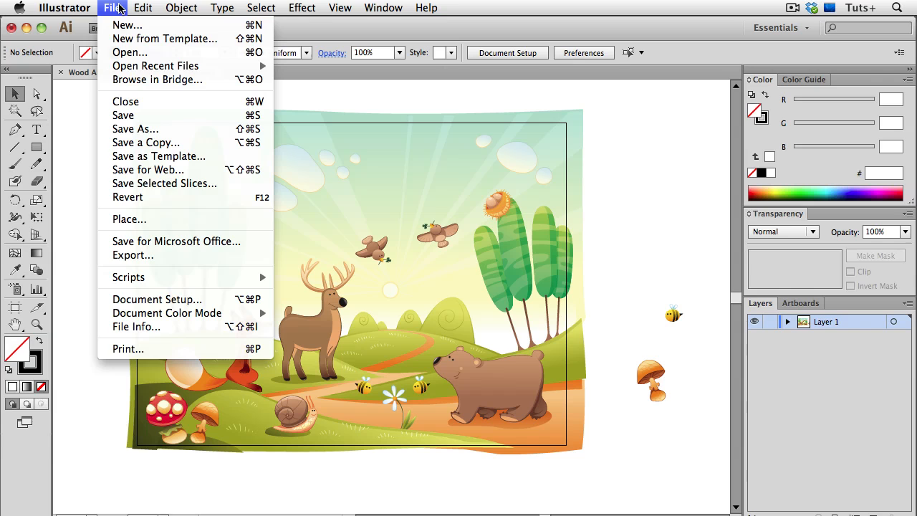
left_click(148, 170)
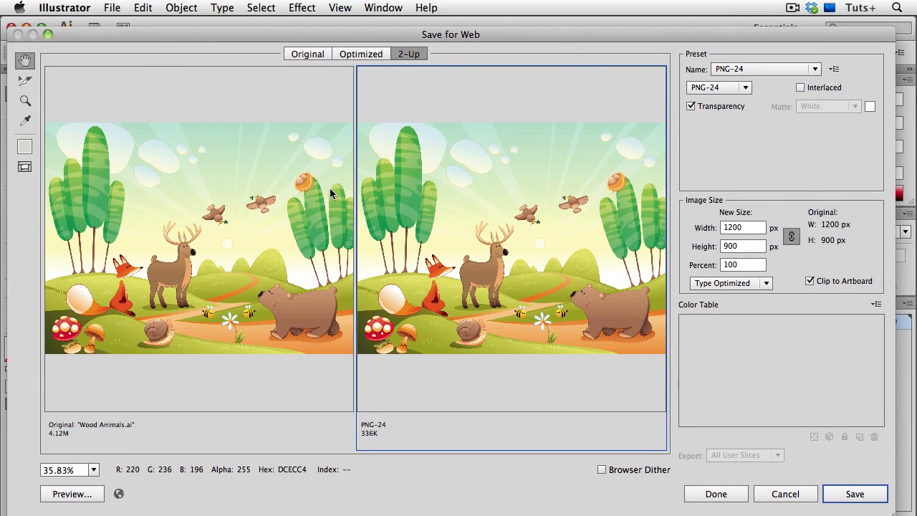
mouse_move(604, 387)
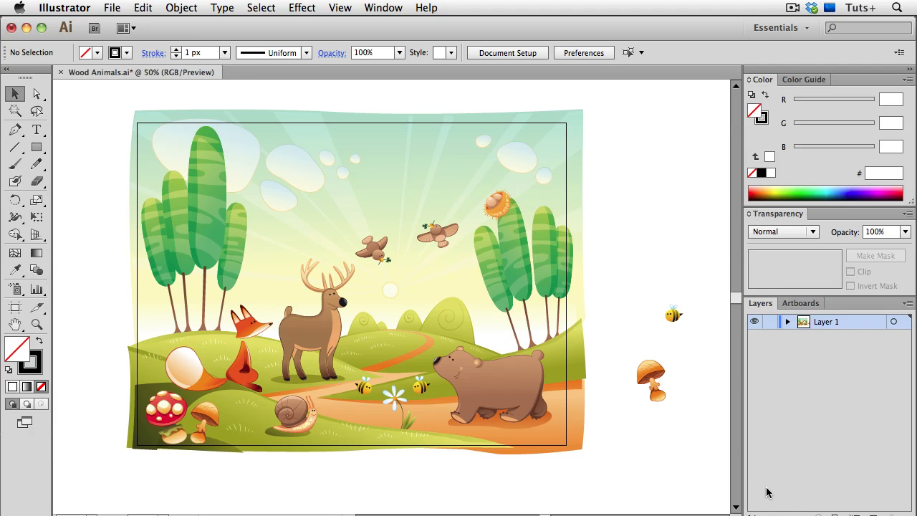
left_click(112, 9)
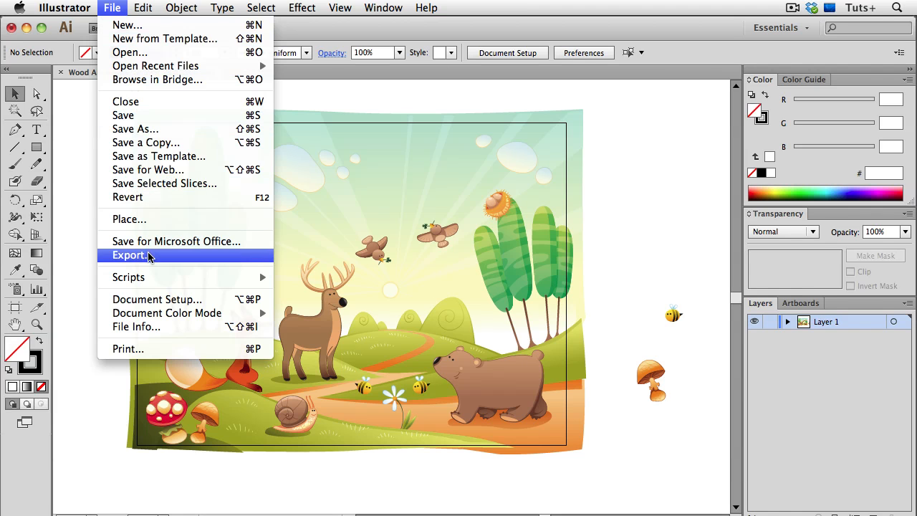
left_click(129, 255)
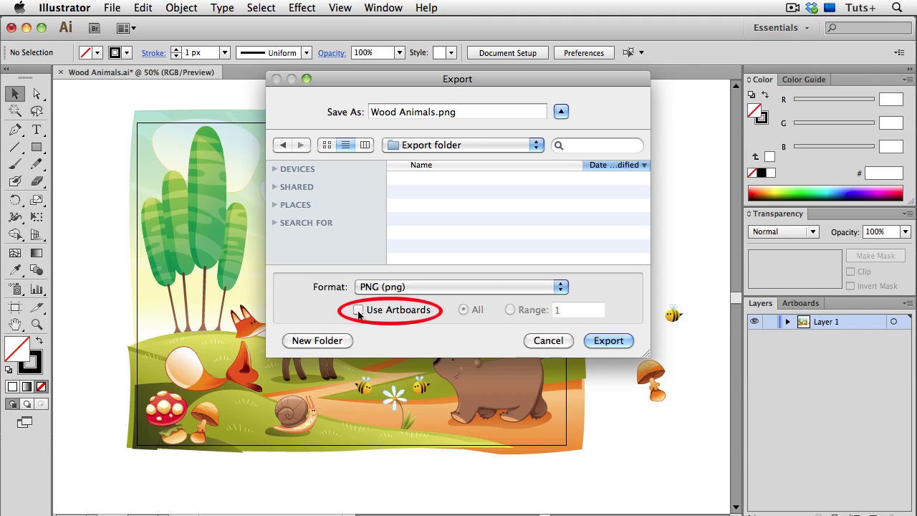
left_click(358, 310)
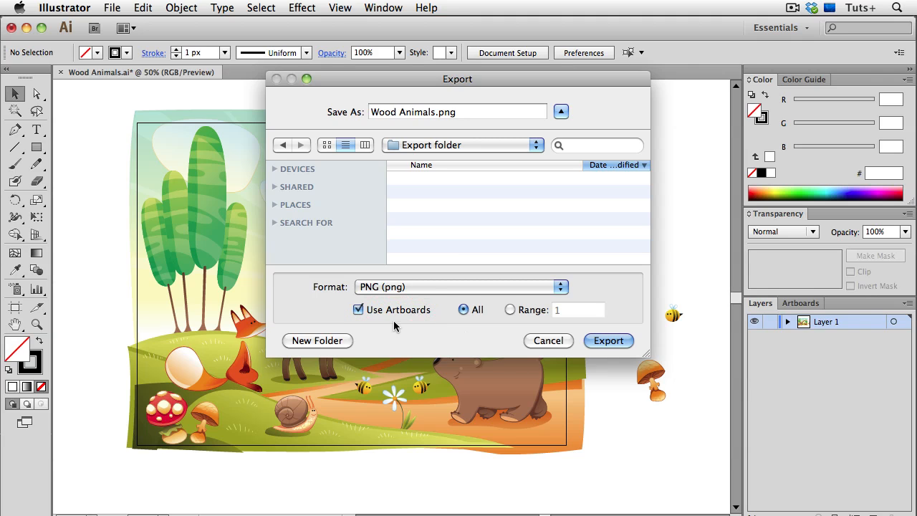
left_click(608, 341)
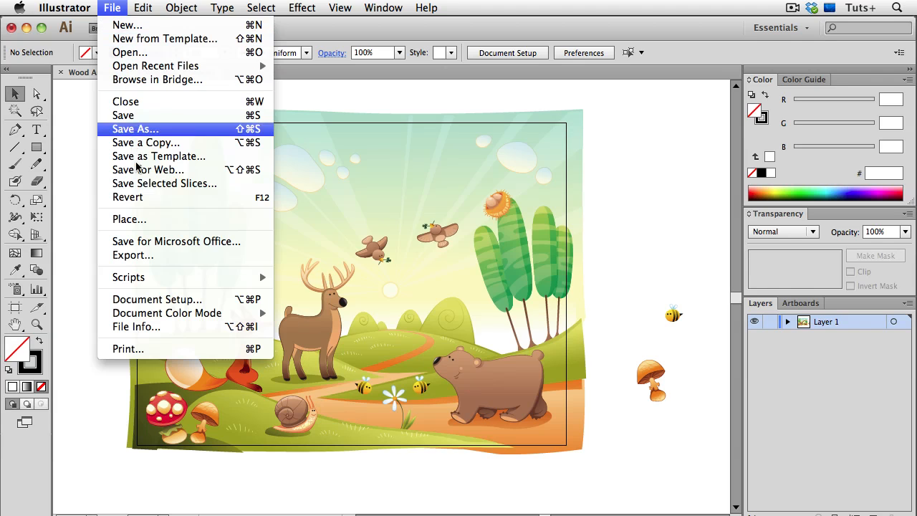
Step: Export Wood Animals as a PNG and confirm the artboard measures 1200 by 900 px with the Artboard tool
left_click(132, 255)
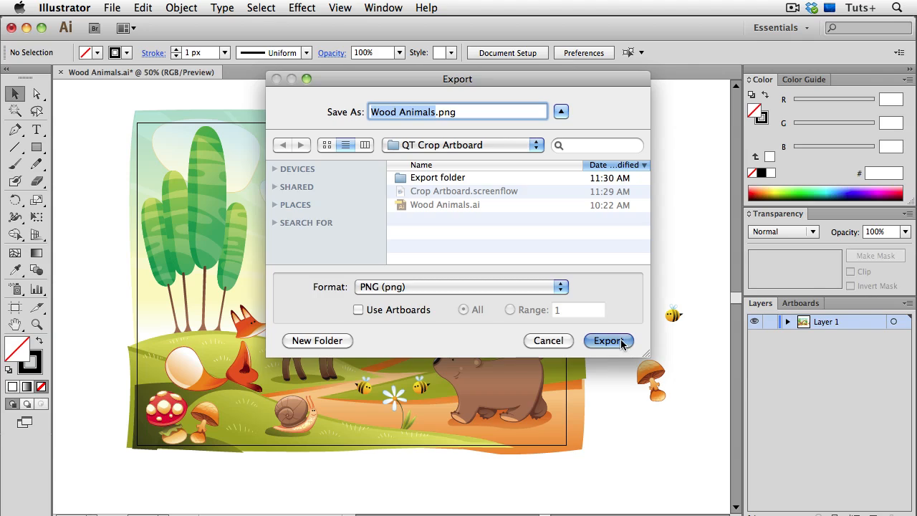
left_click(608, 341)
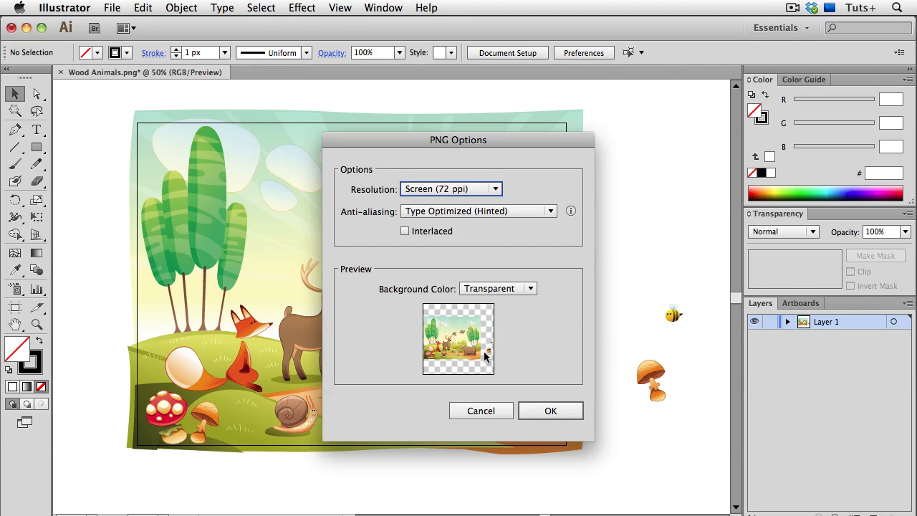
mouse_move(493, 398)
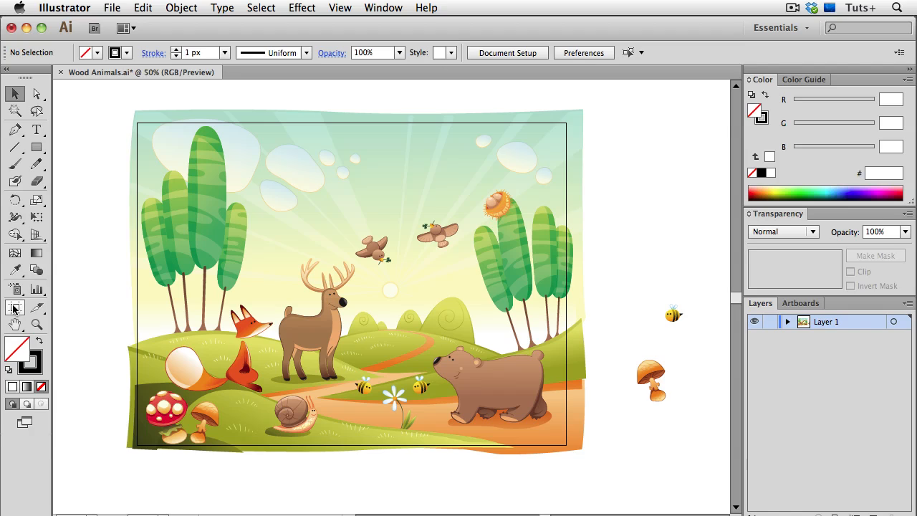
left_click(16, 308)
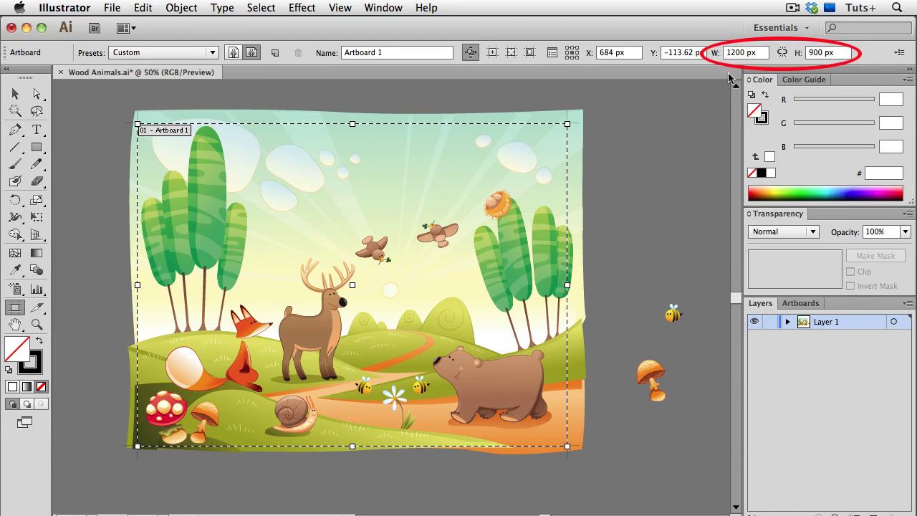
mouse_move(777, 65)
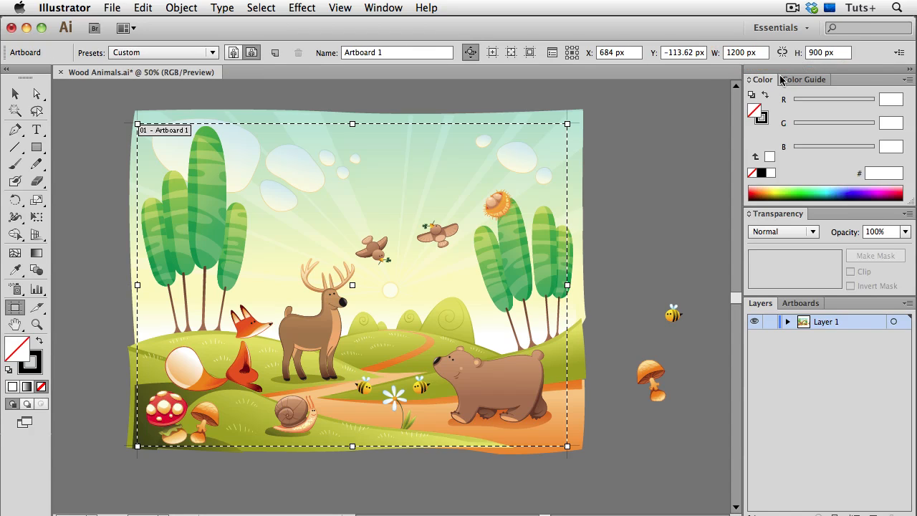
left_click(37, 148)
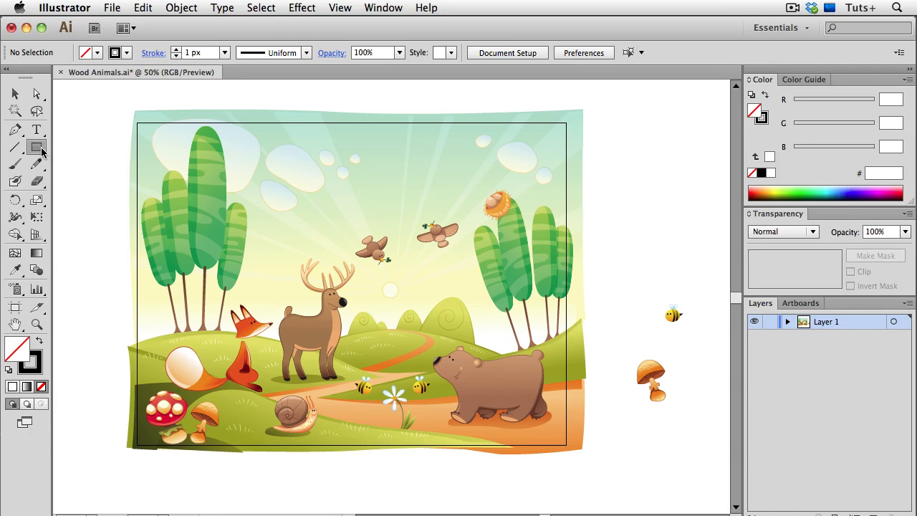
Step: Create a 1200 by 900 px rectangle over the artboard and select it together with all artwork
left_click(135, 122)
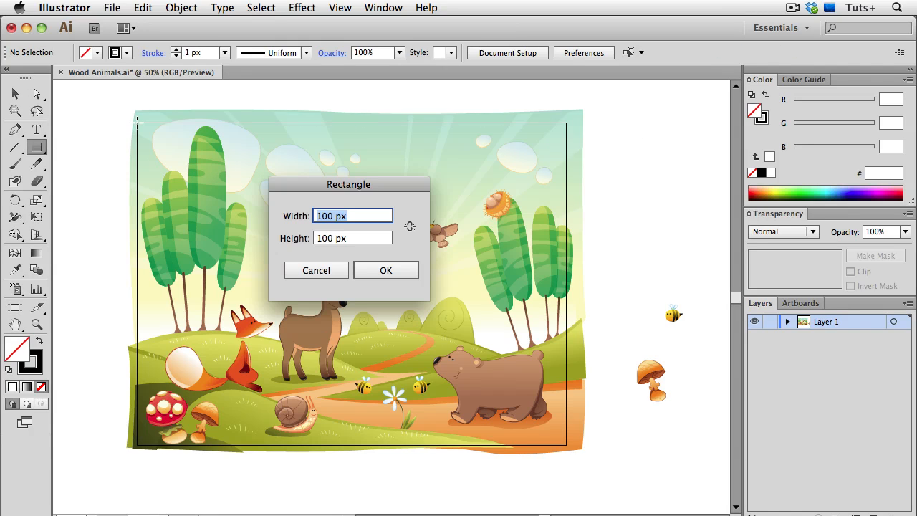
type("12")
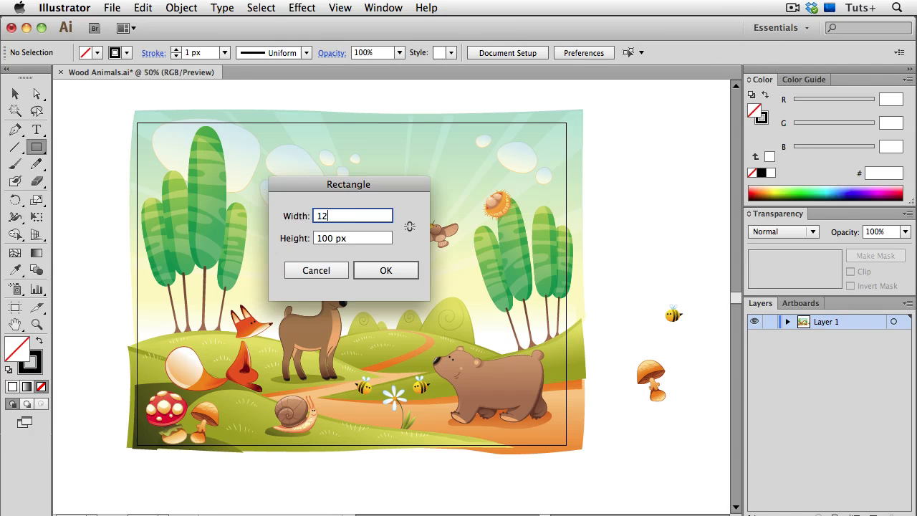
type("900")
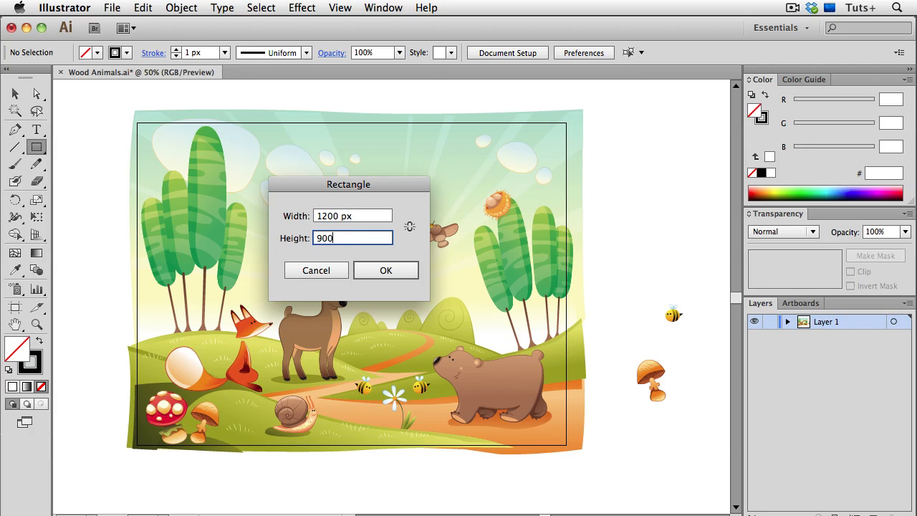
left_click(385, 270)
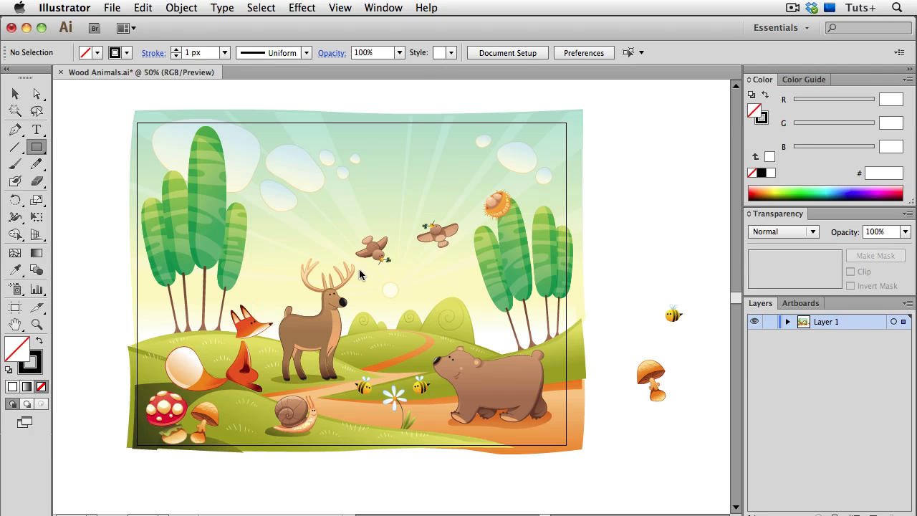
left_click(359, 271)
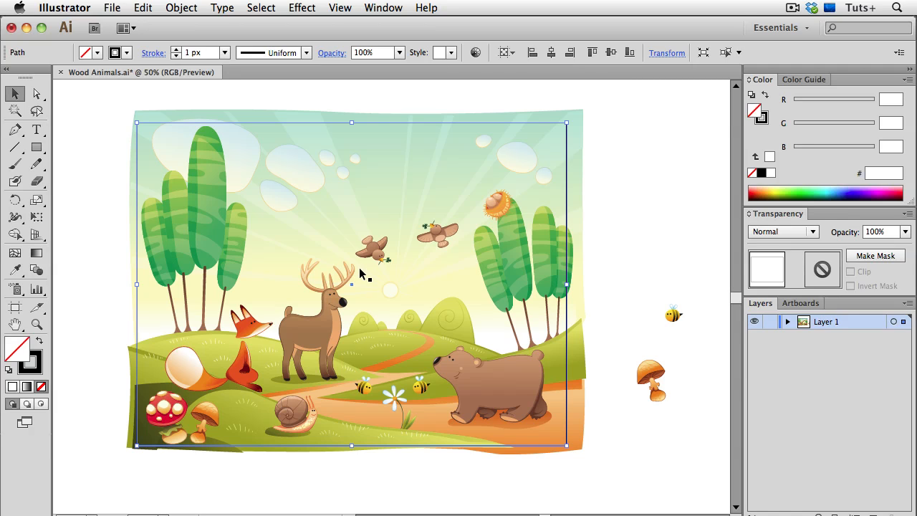
left_click(507, 51)
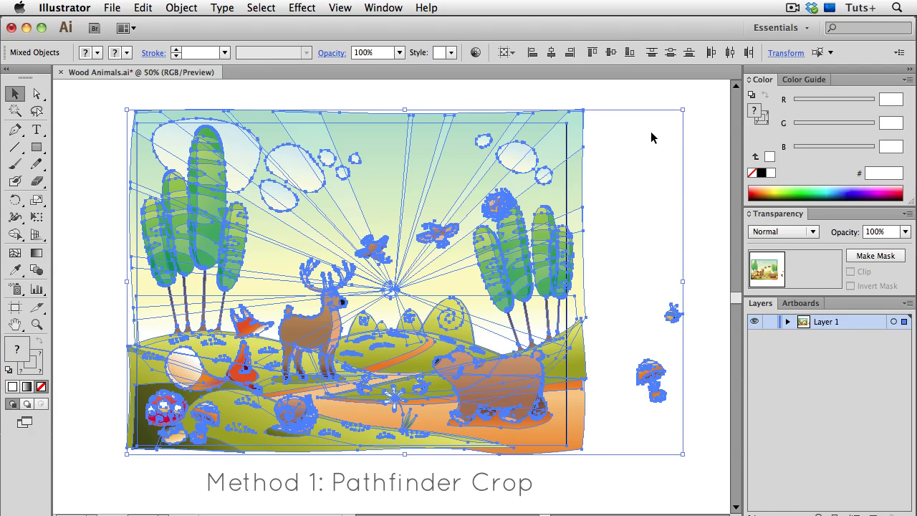
Step: Crop all artwork to the top rectangle using Pathfinder Crop
left_click(383, 8)
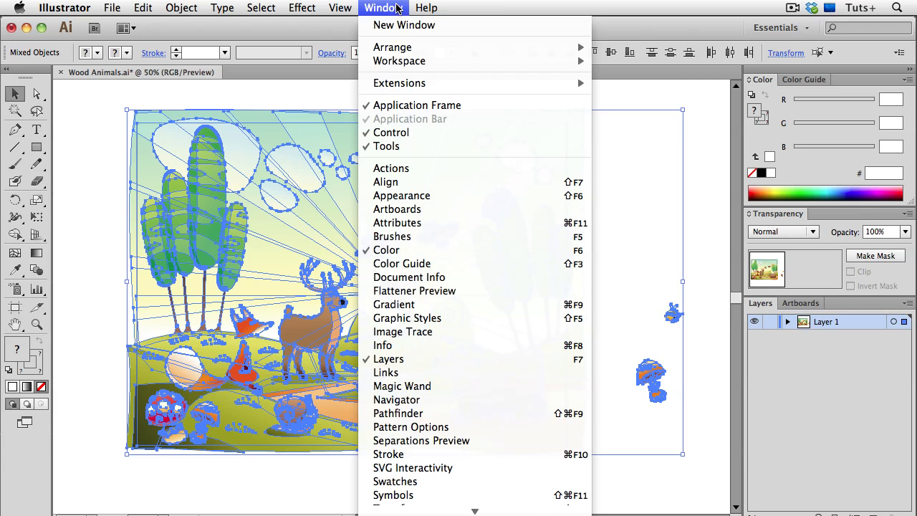
left_click(398, 413)
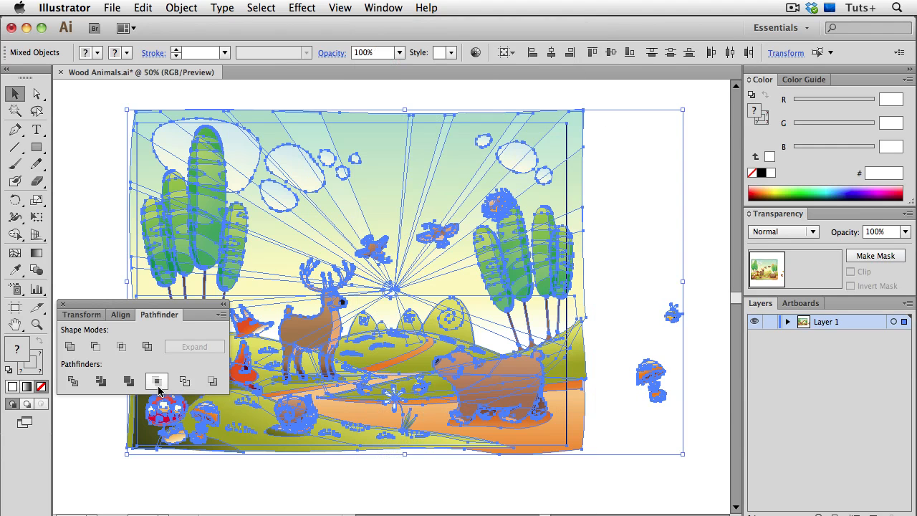
mouse_move(156, 381)
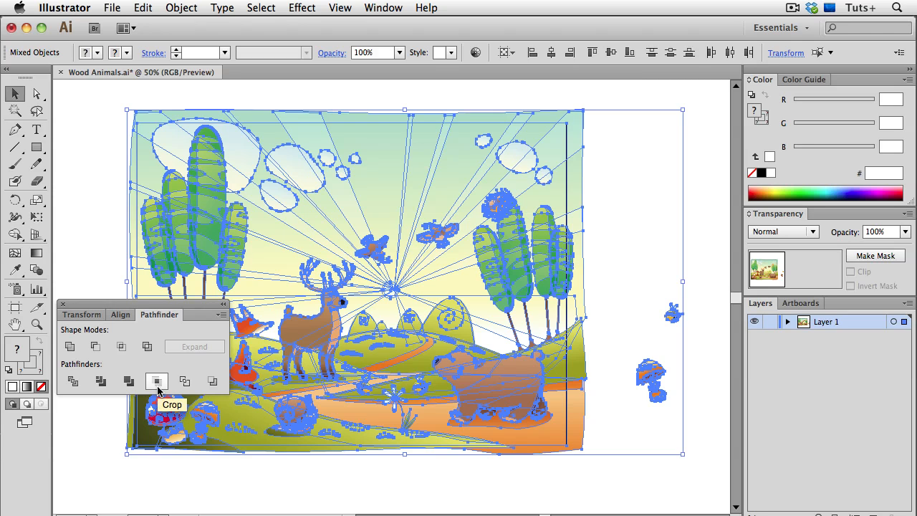
left_click(156, 381)
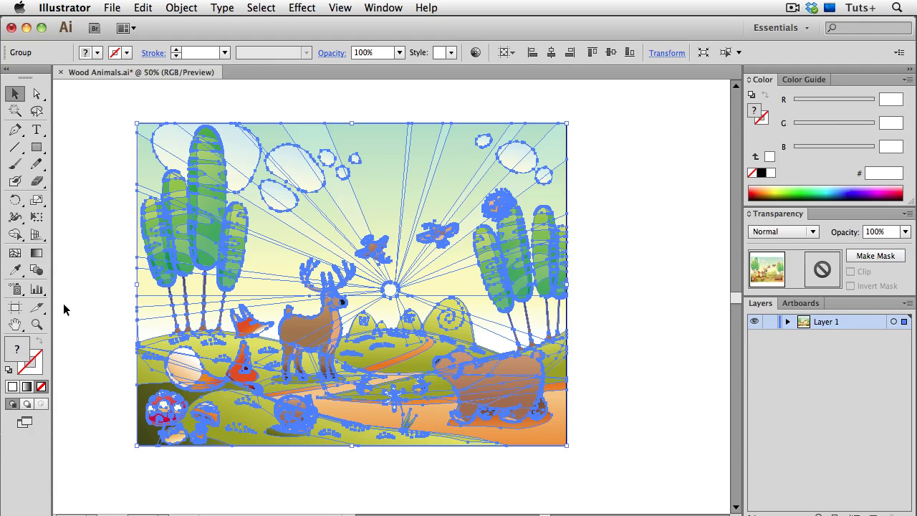
mouse_move(640, 427)
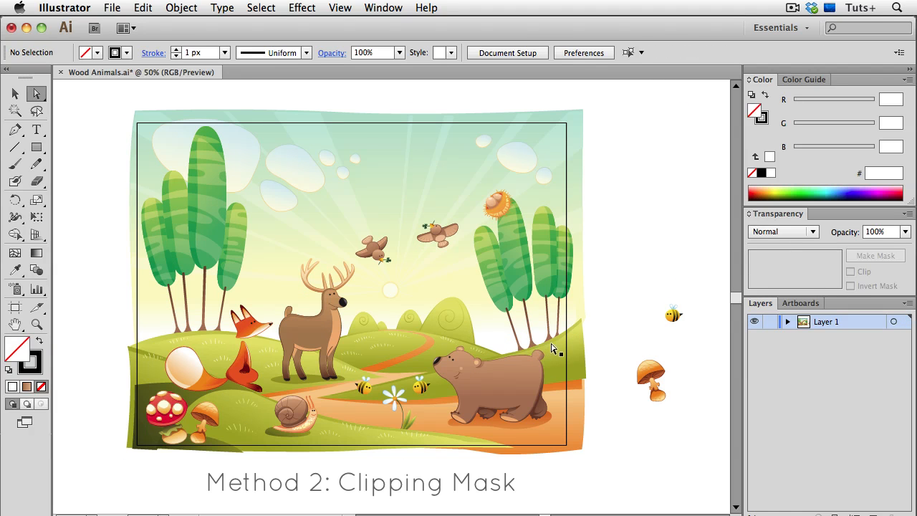
Step: Make a clipping mask from the artboard-sized rectangle over all the artwork
left_click(566, 344)
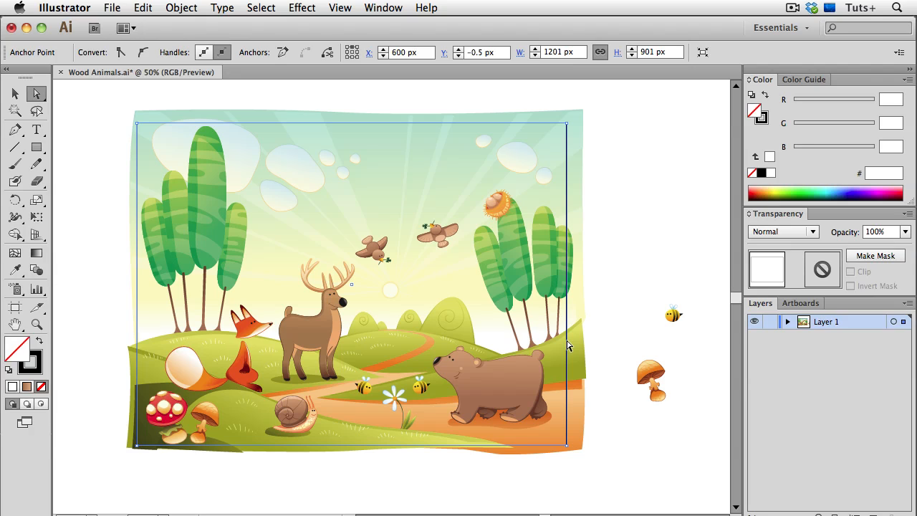
mouse_move(602, 361)
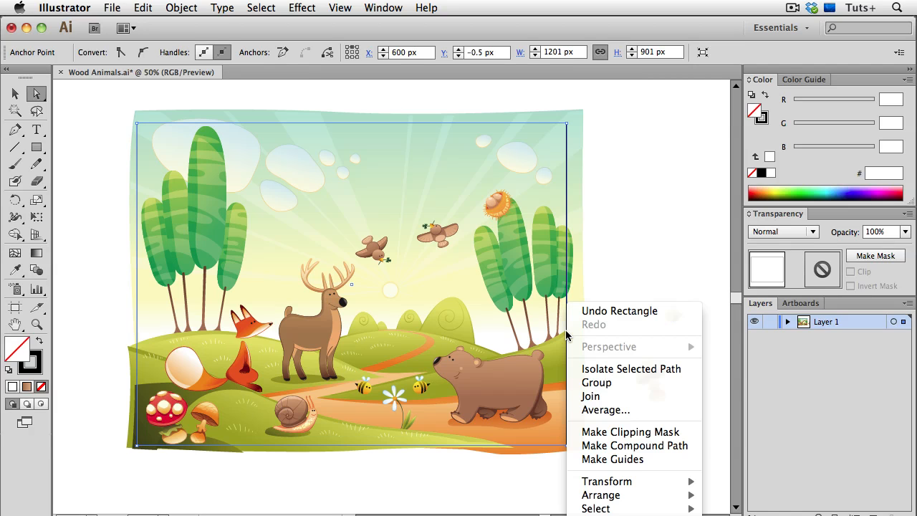
mouse_move(600, 496)
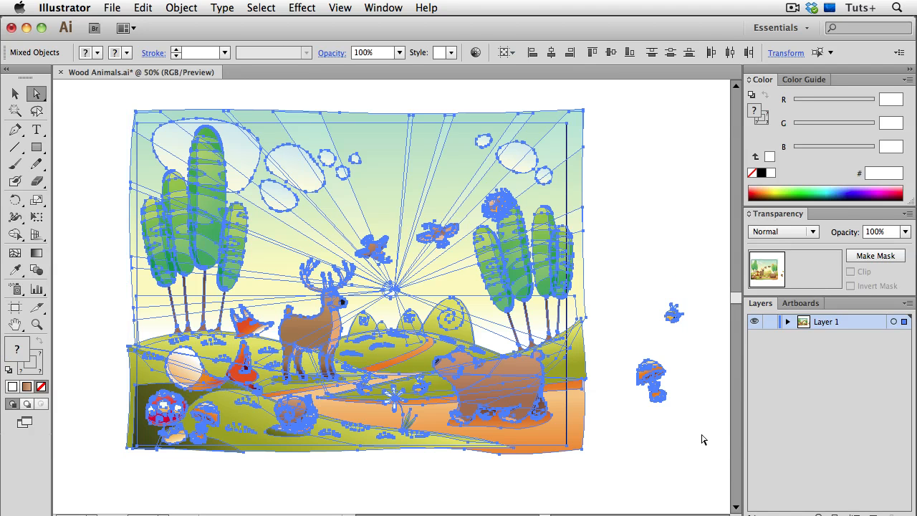
left_click(181, 9)
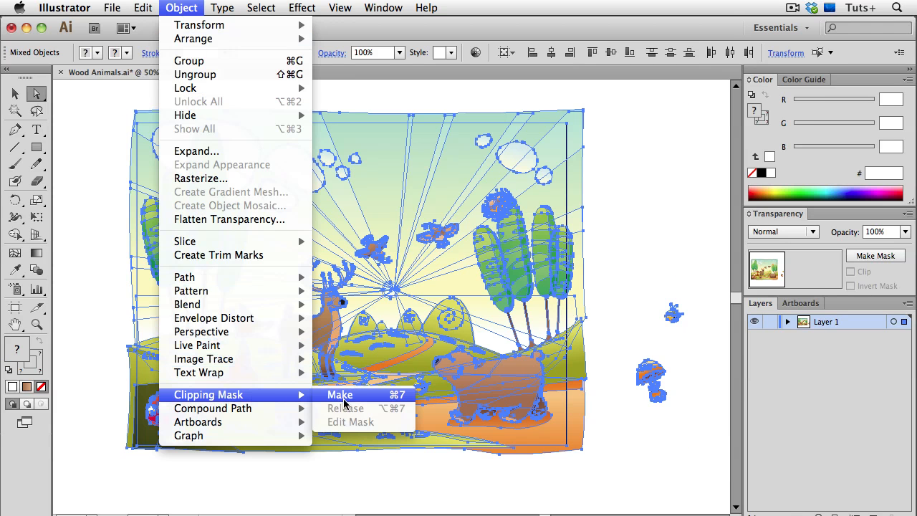
left_click(341, 395)
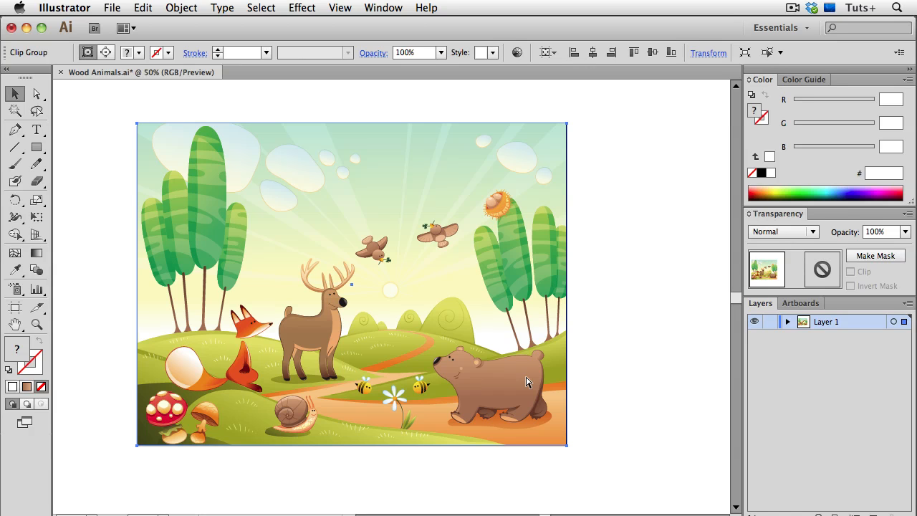
Step: Reselect the clip group and release its clipping mask via Object > Clipping Mask > Release
key("cmd+y")
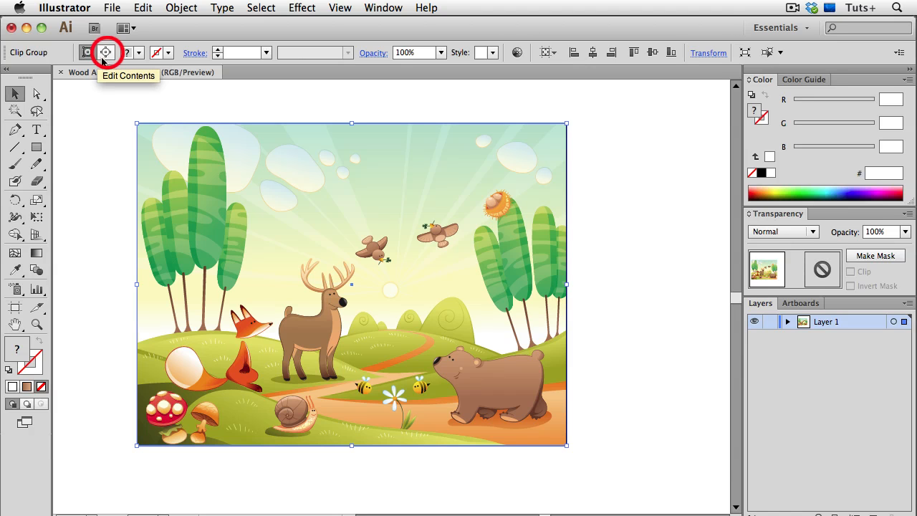
left_click(106, 52)
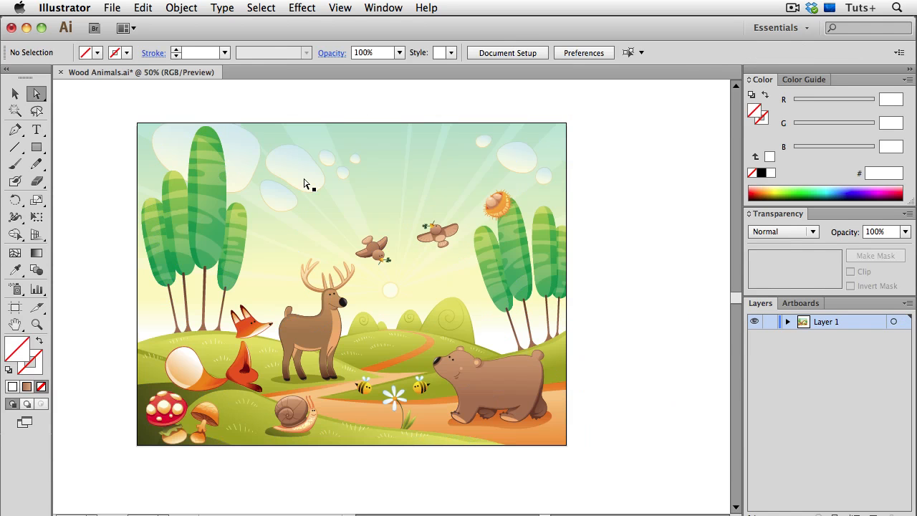
left_click(292, 160)
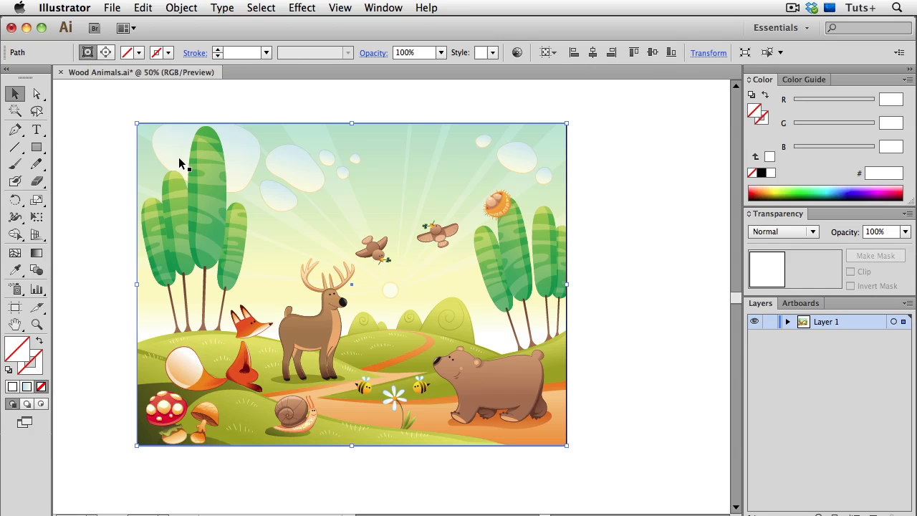
left_click(181, 9)
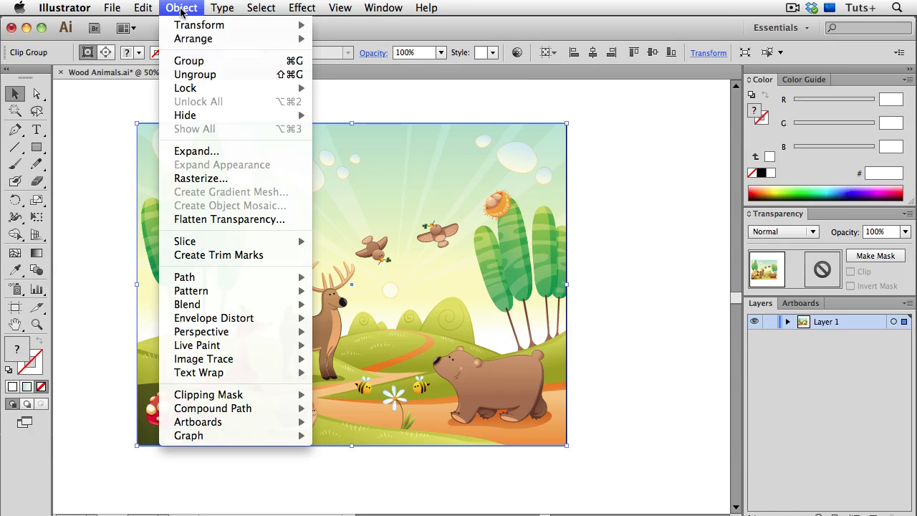
mouse_move(231, 394)
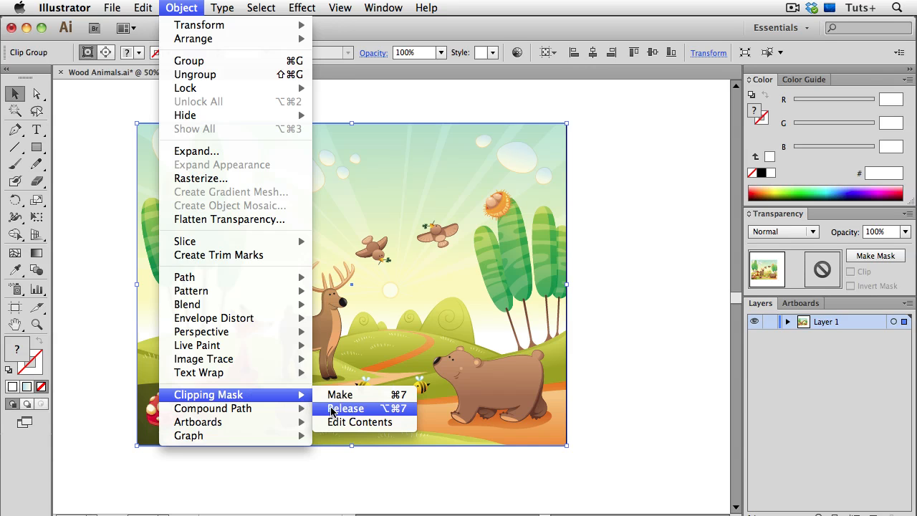
left_click(345, 408)
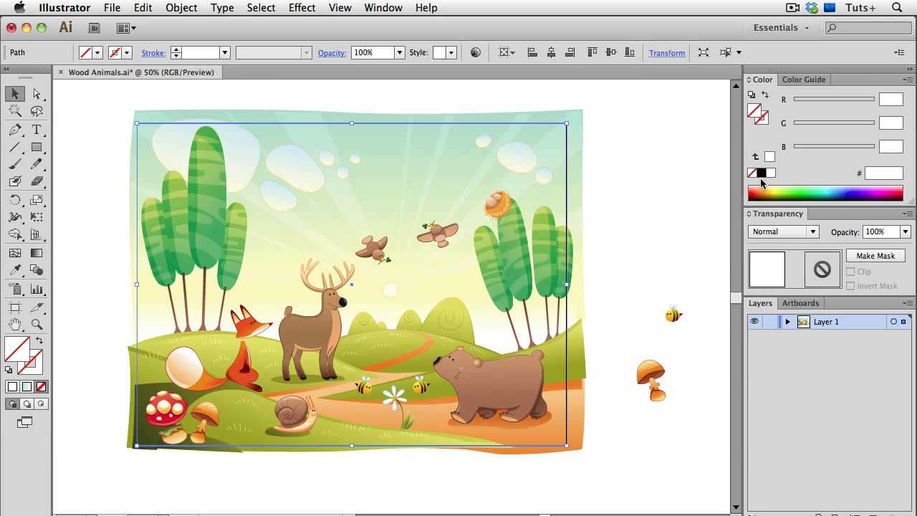
mouse_move(772, 183)
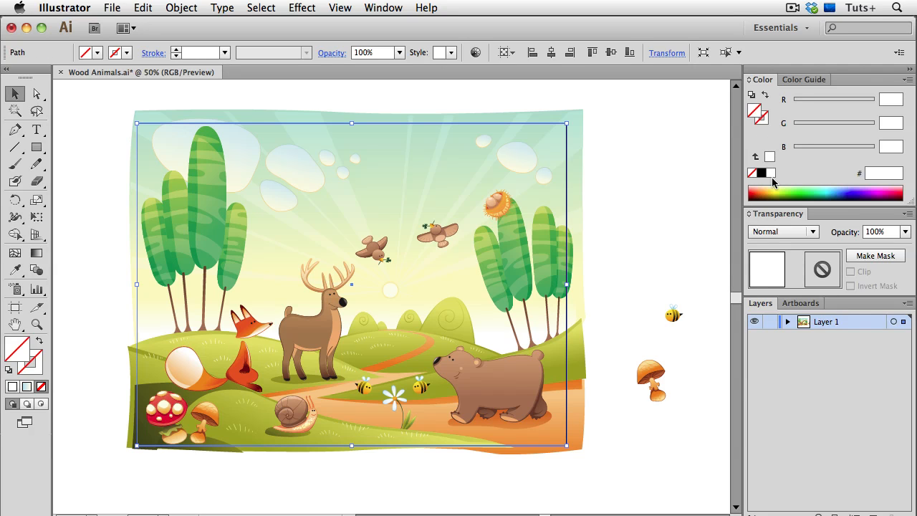
Step: Fill the rectangle white and make it an opacity mask from the Transparency panel
left_click(769, 156)
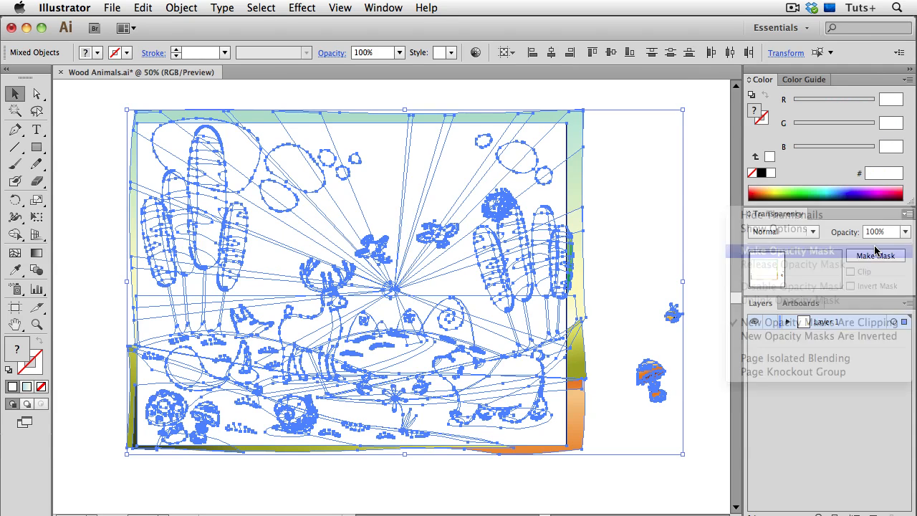
left_click(874, 255)
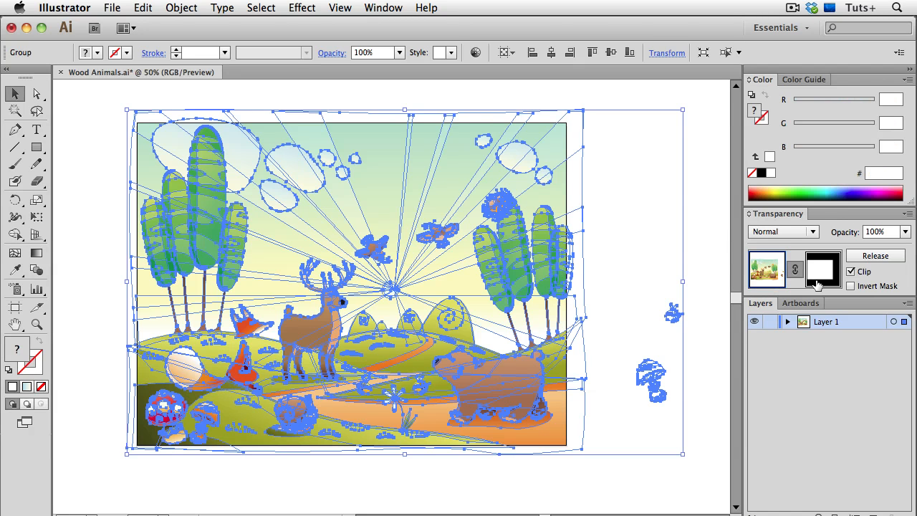
mouse_move(822, 280)
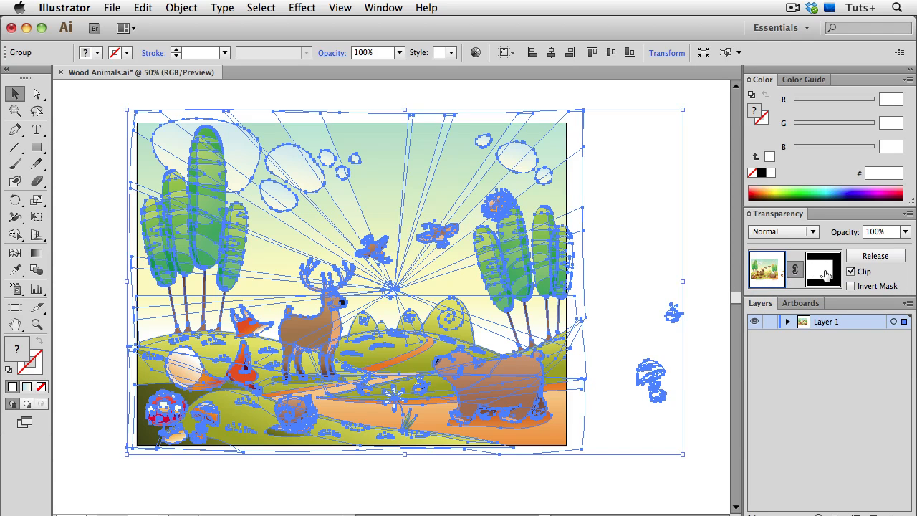
left_click(822, 270)
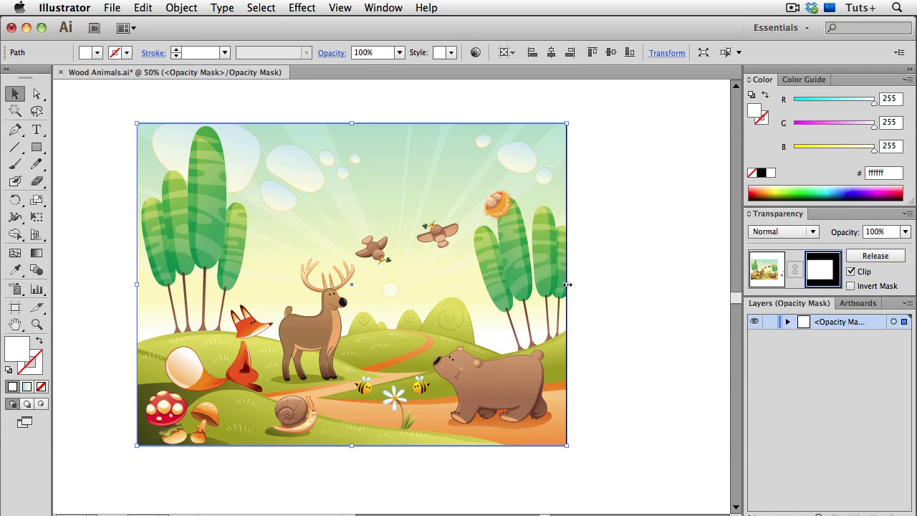
left_click_drag(568, 284, 519, 284)
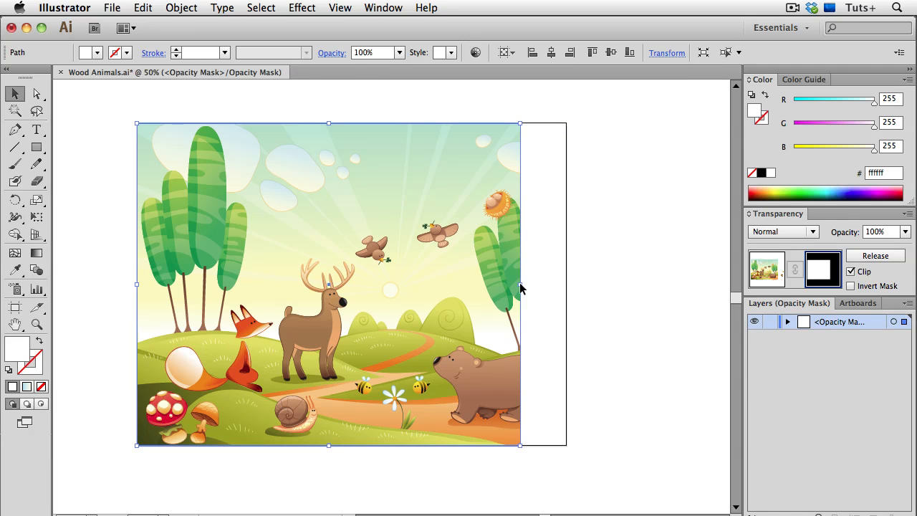
left_click_drag(518, 283, 565, 290)
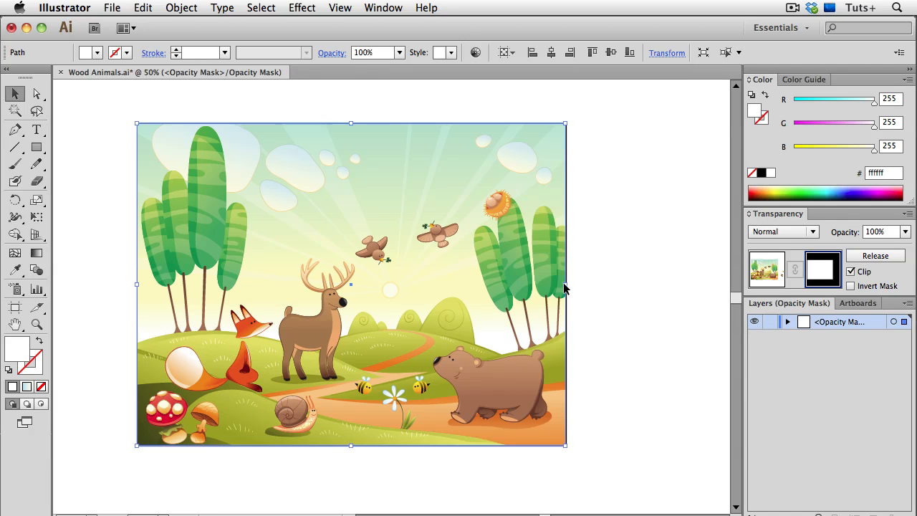
left_click(767, 270)
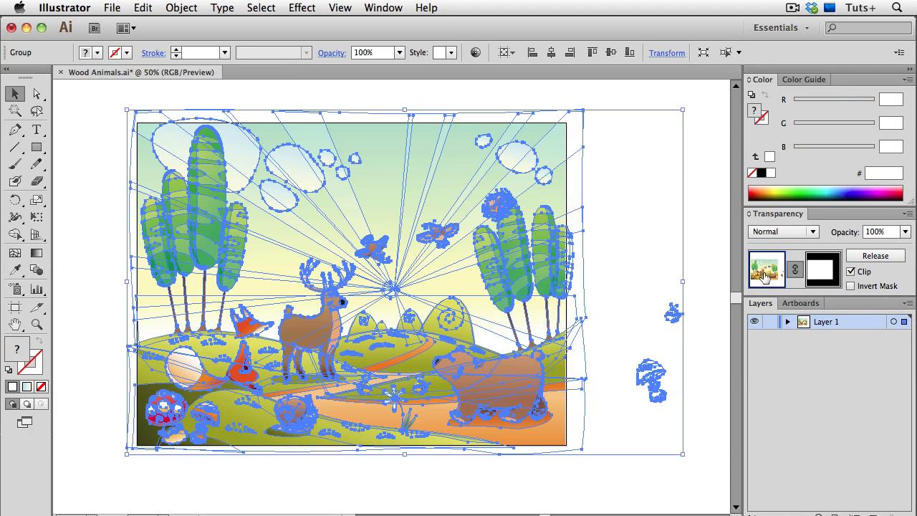
left_click(702, 345)
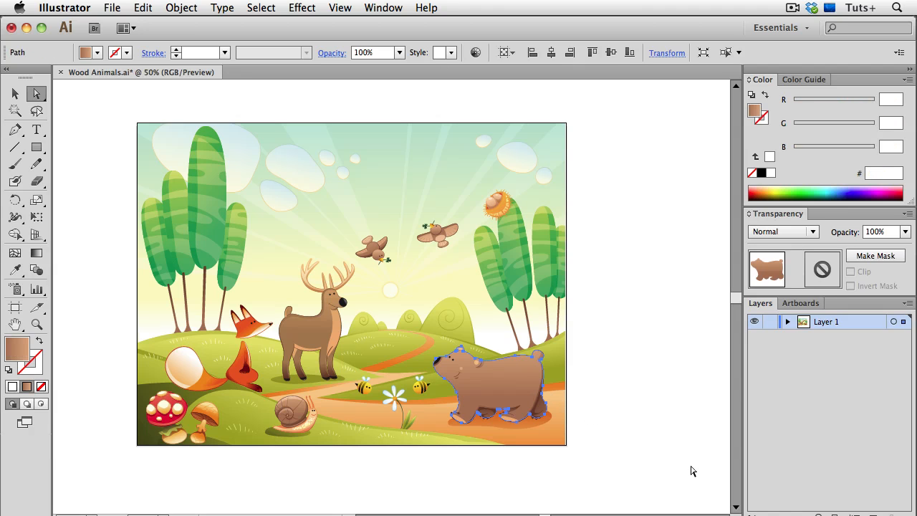
Step: Select the masked group and release its opacity mask in the Transparency panel
left_click(576, 384)
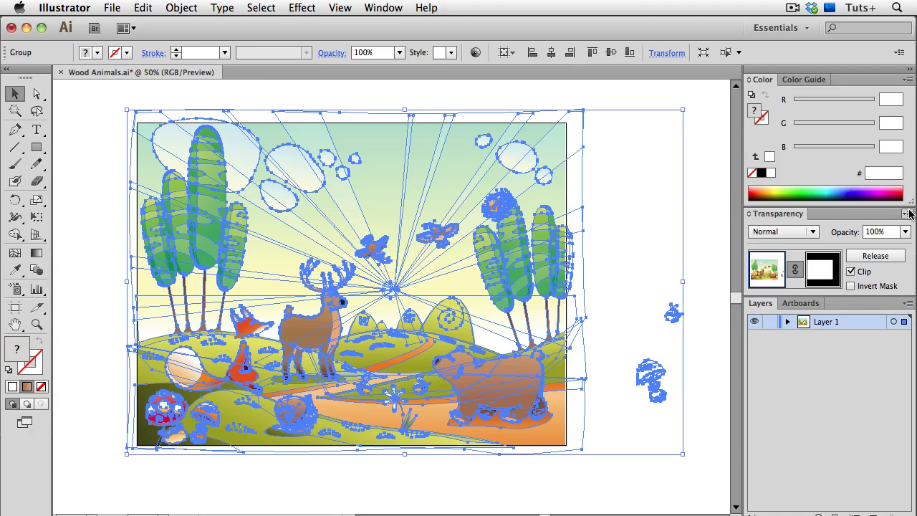
left_click(910, 213)
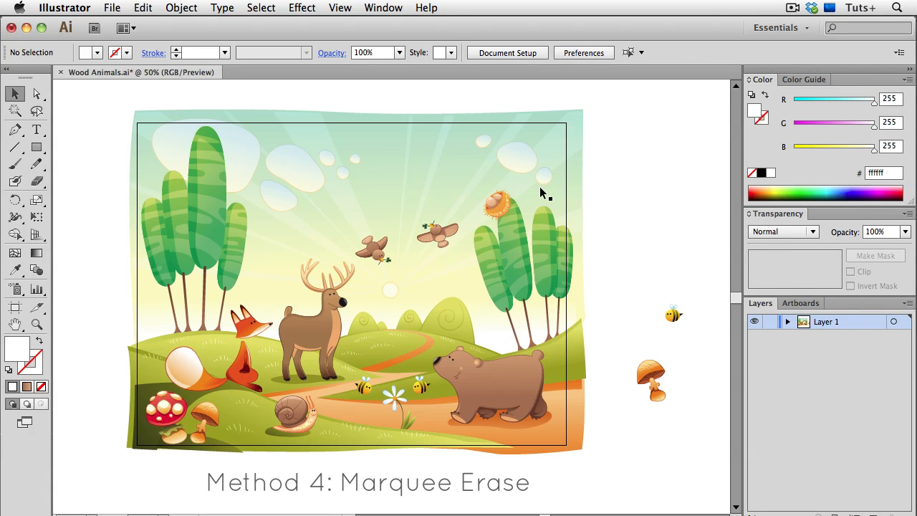
mouse_move(161, 204)
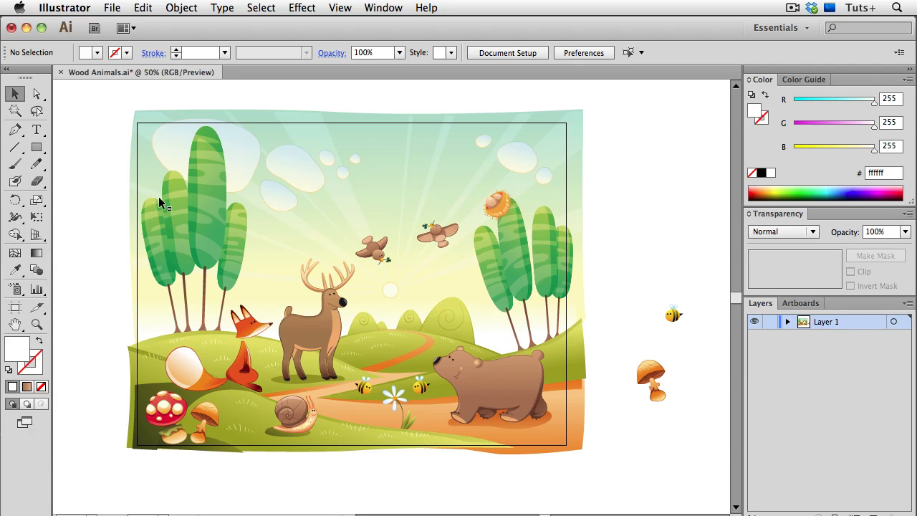
Step: Switch to the Eraser tool and select all the artwork with Cmd+A
left_click(14, 181)
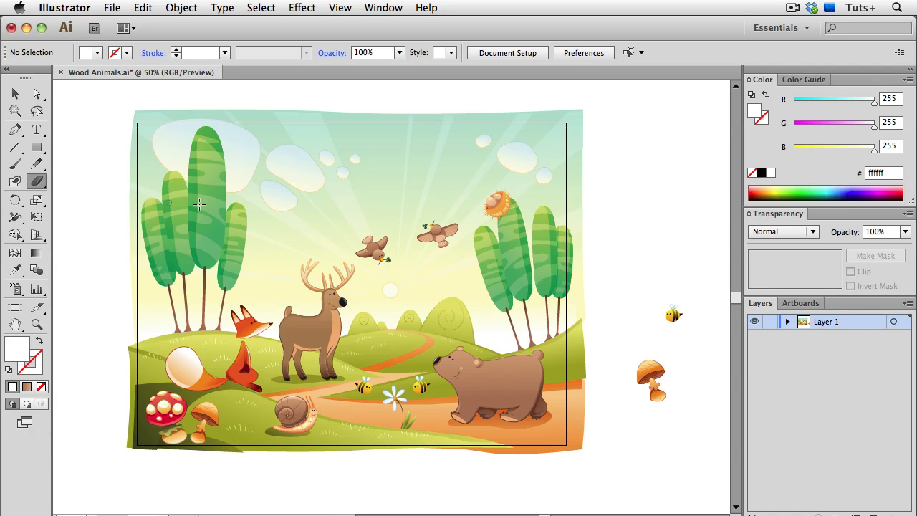
mouse_move(596, 166)
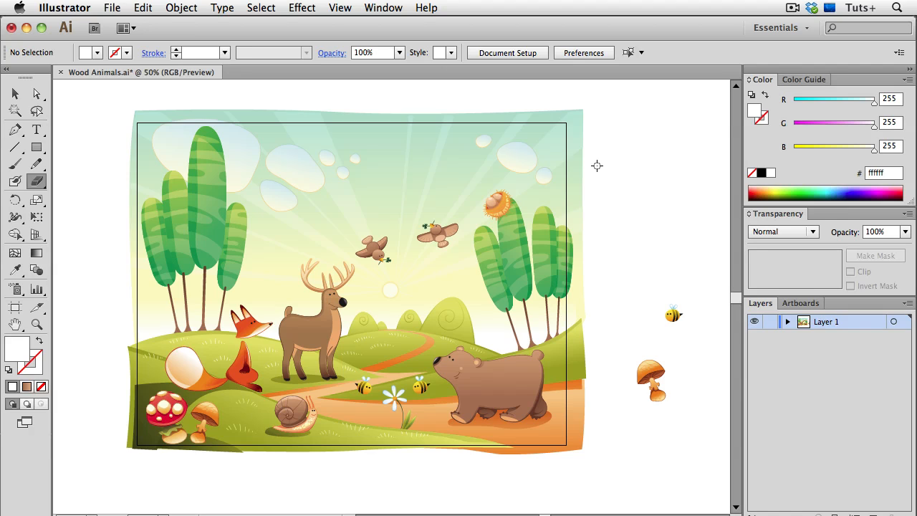
mouse_move(597, 166)
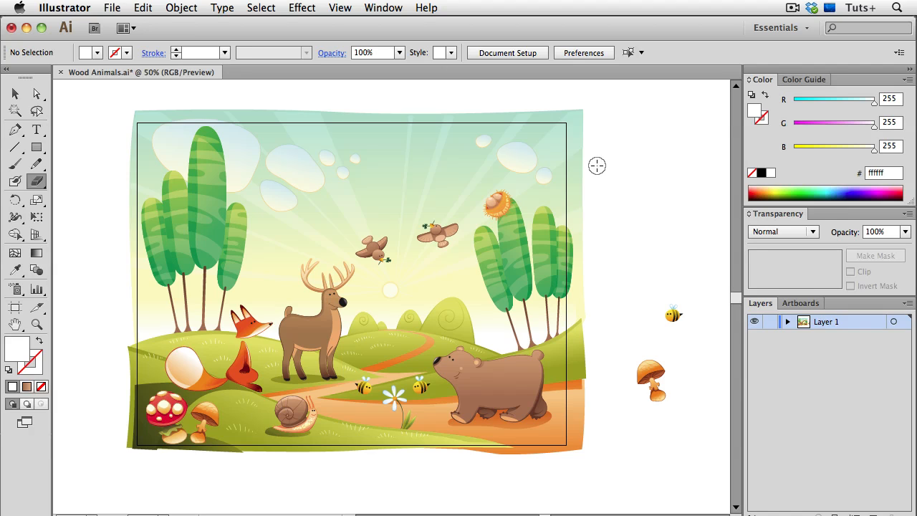
mouse_move(617, 170)
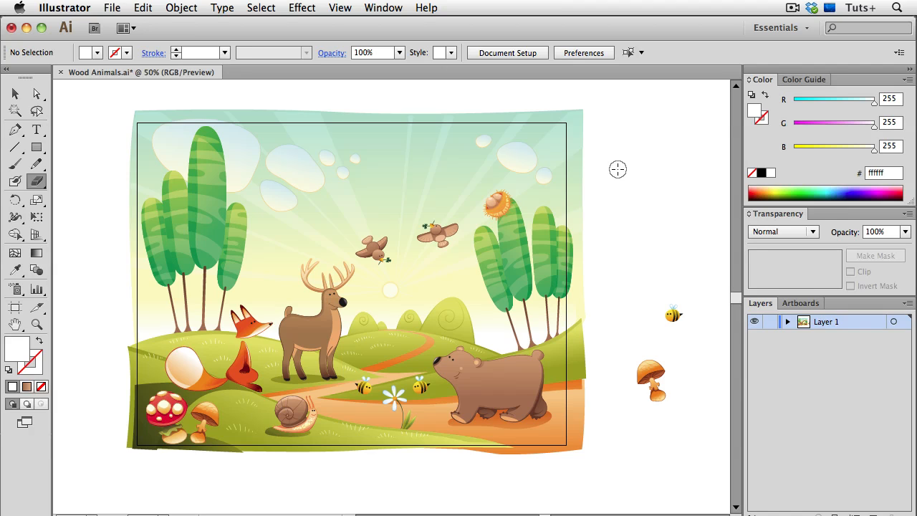
key("cmd+a")
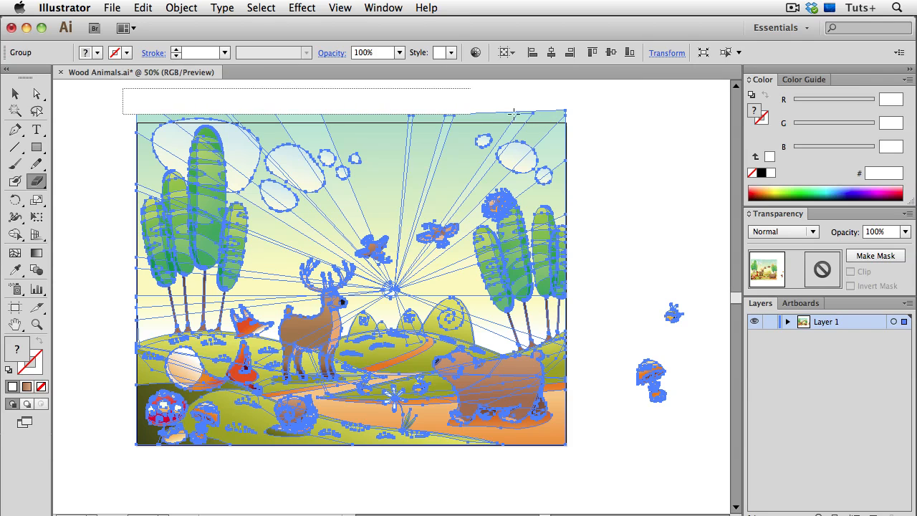
Step: Erase the strip above the artboard with an eraser marquee and check the result in Outline view
left_click_drag(514, 114, 576, 123)
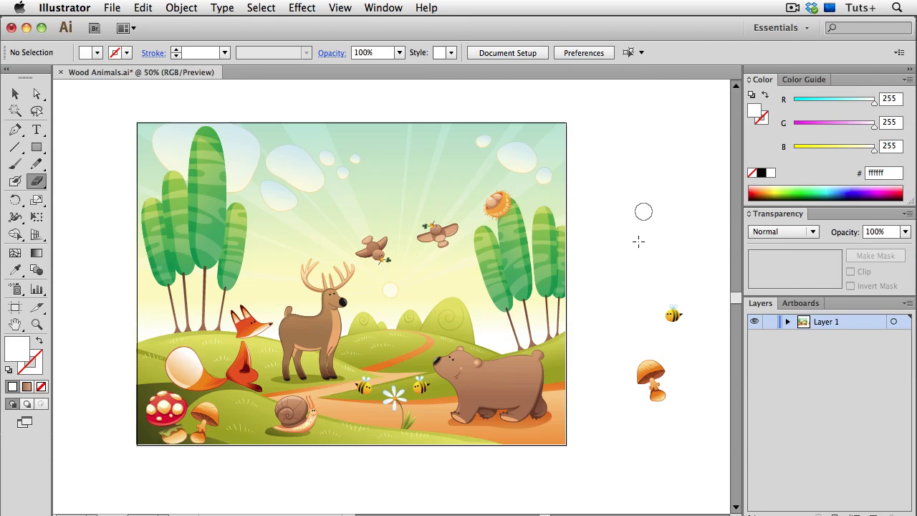
left_click(650, 380)
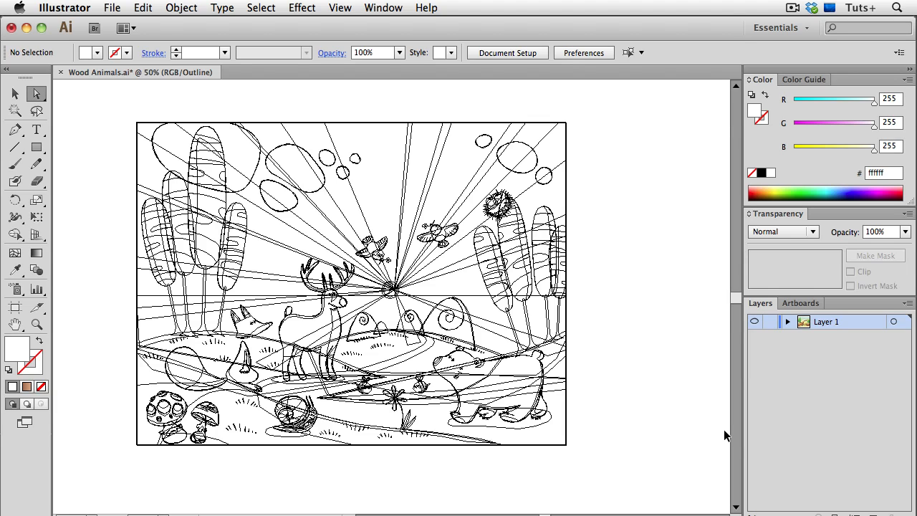
key("cmd+y")
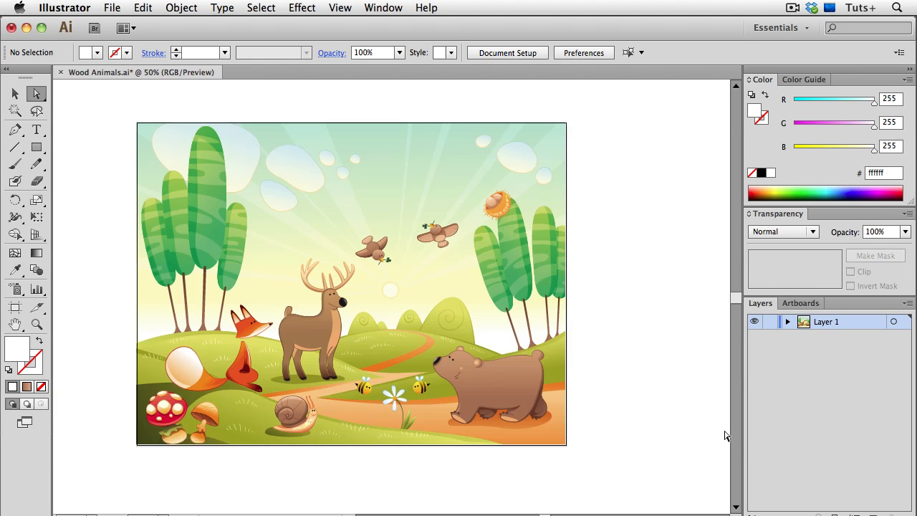